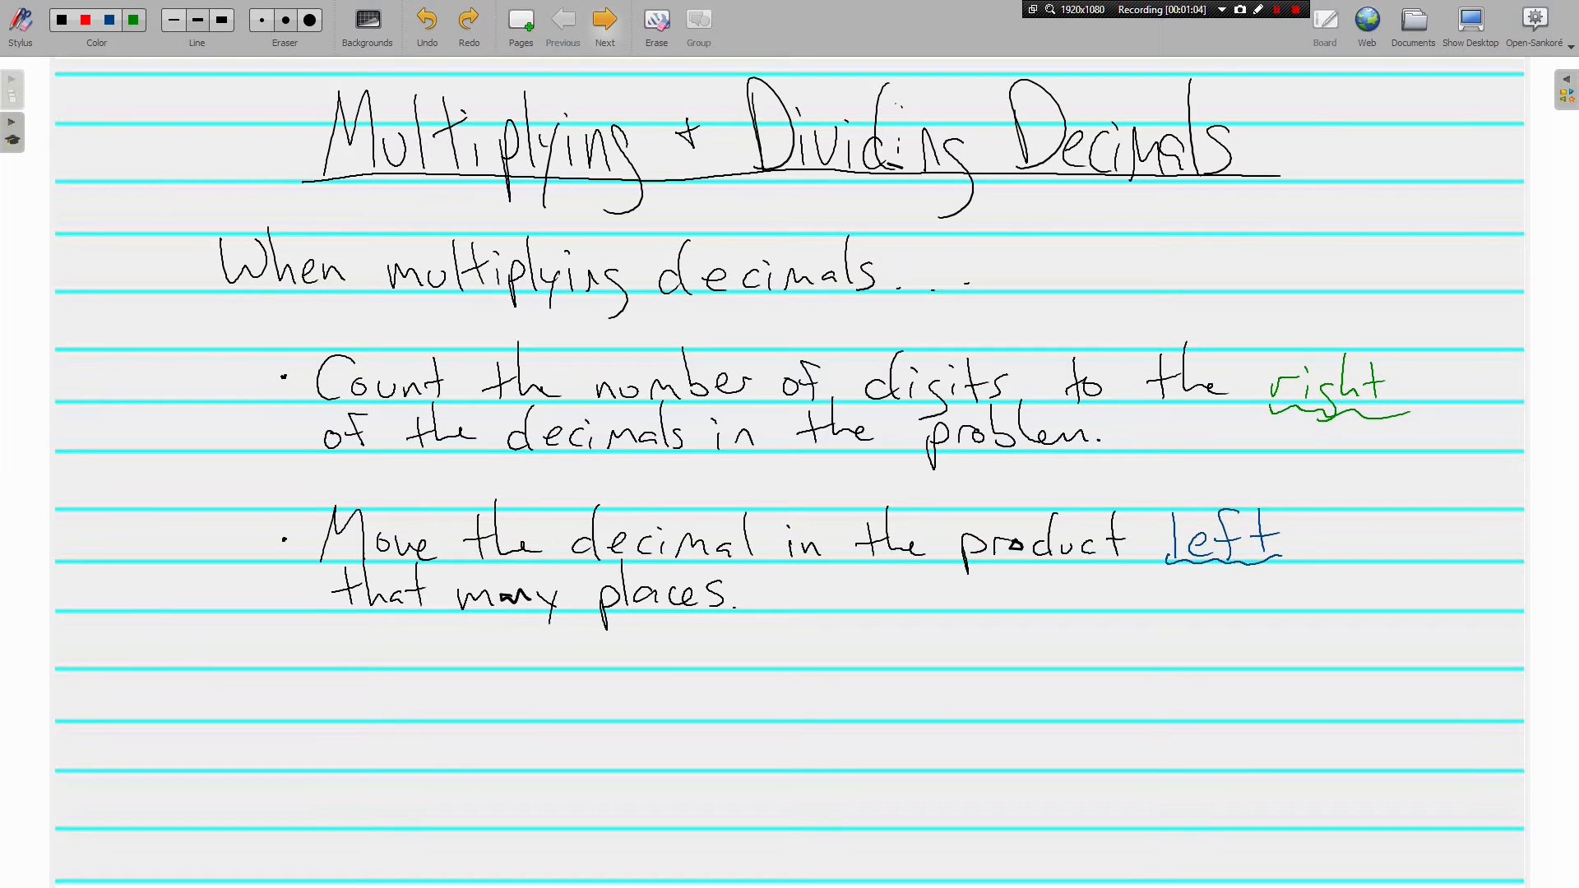
- Go to a fresh page to write Example 1, 6.72(−5.3)
{"action": "left_click", "coordinate": [605, 20]}
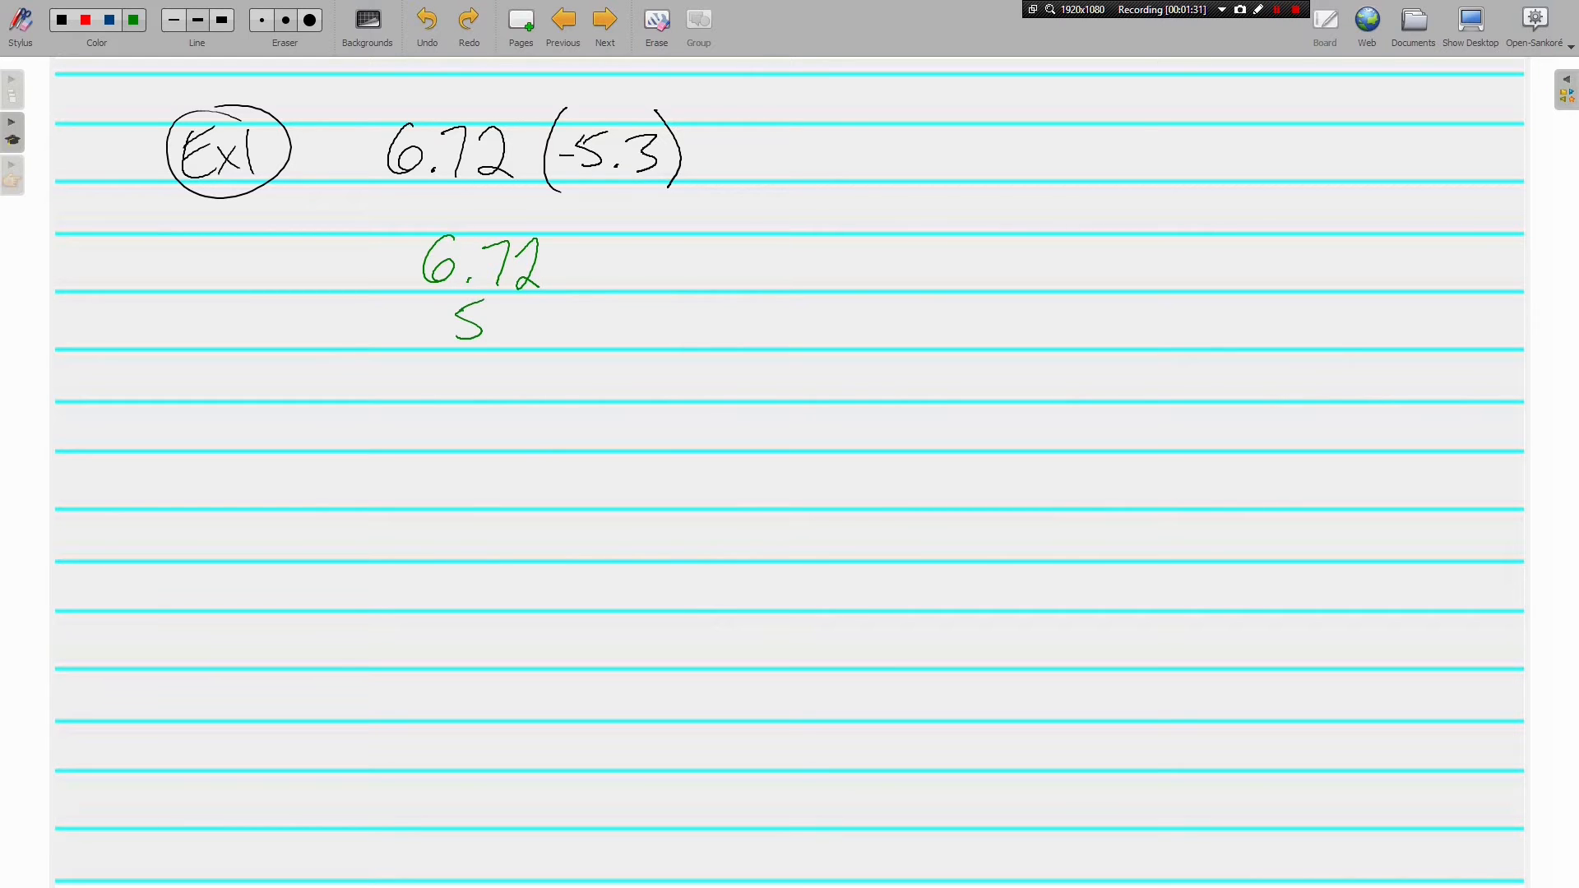
- Write 5.3 under 6.72, work out the partial products, and answer −35.616
{"action": "left_click_drag", "start_coordinate": [493, 322], "coordinate": [519, 328]}
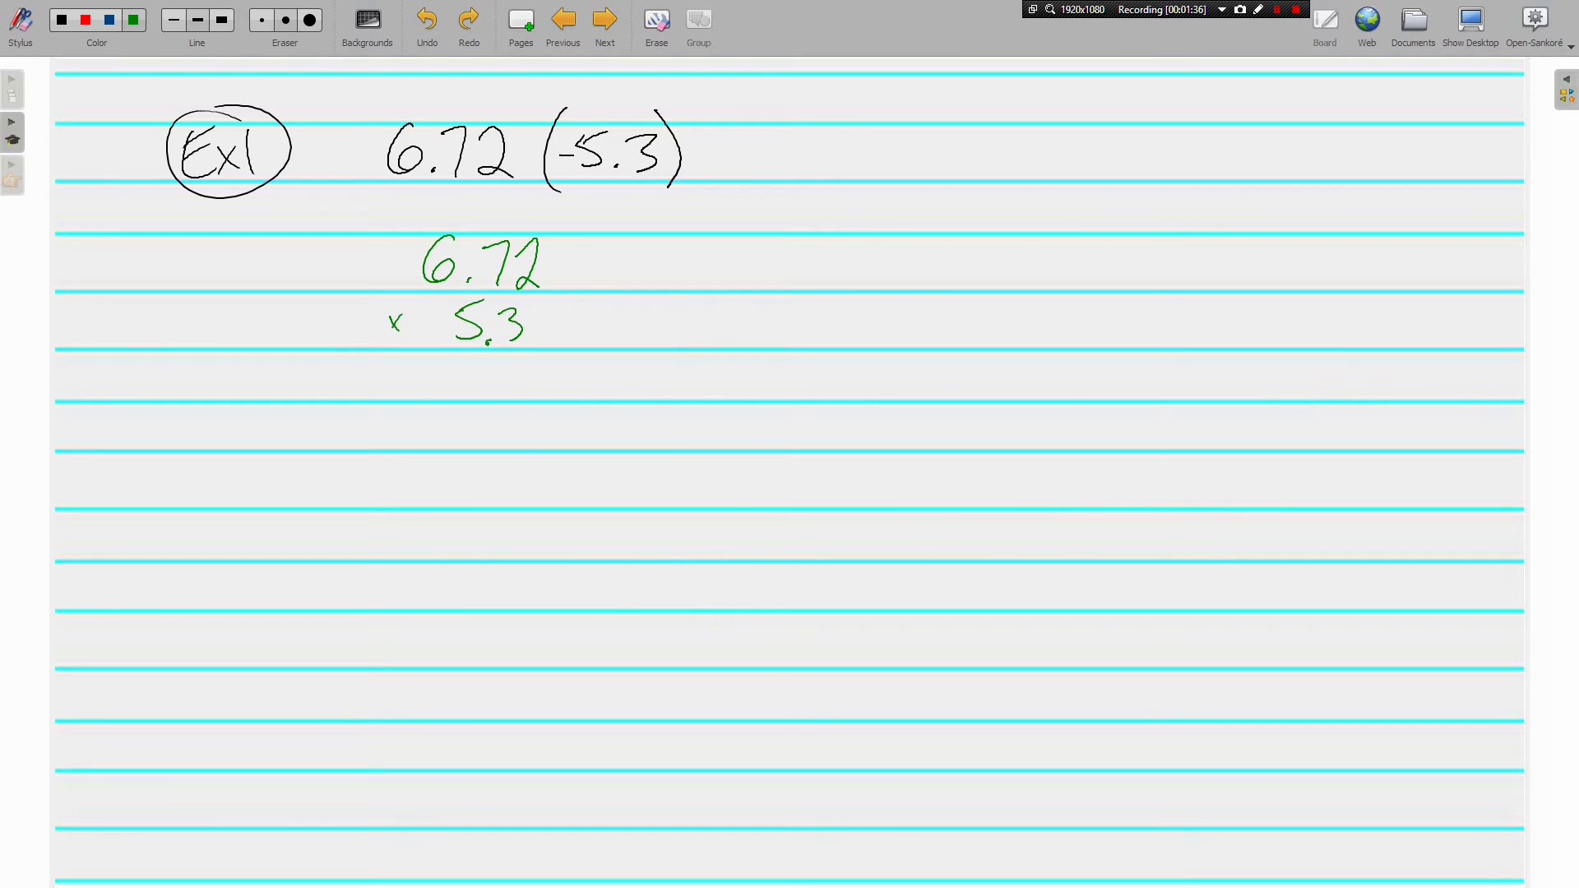
{"action": "left_click_drag", "start_coordinate": [375, 349], "coordinate": [564, 349]}
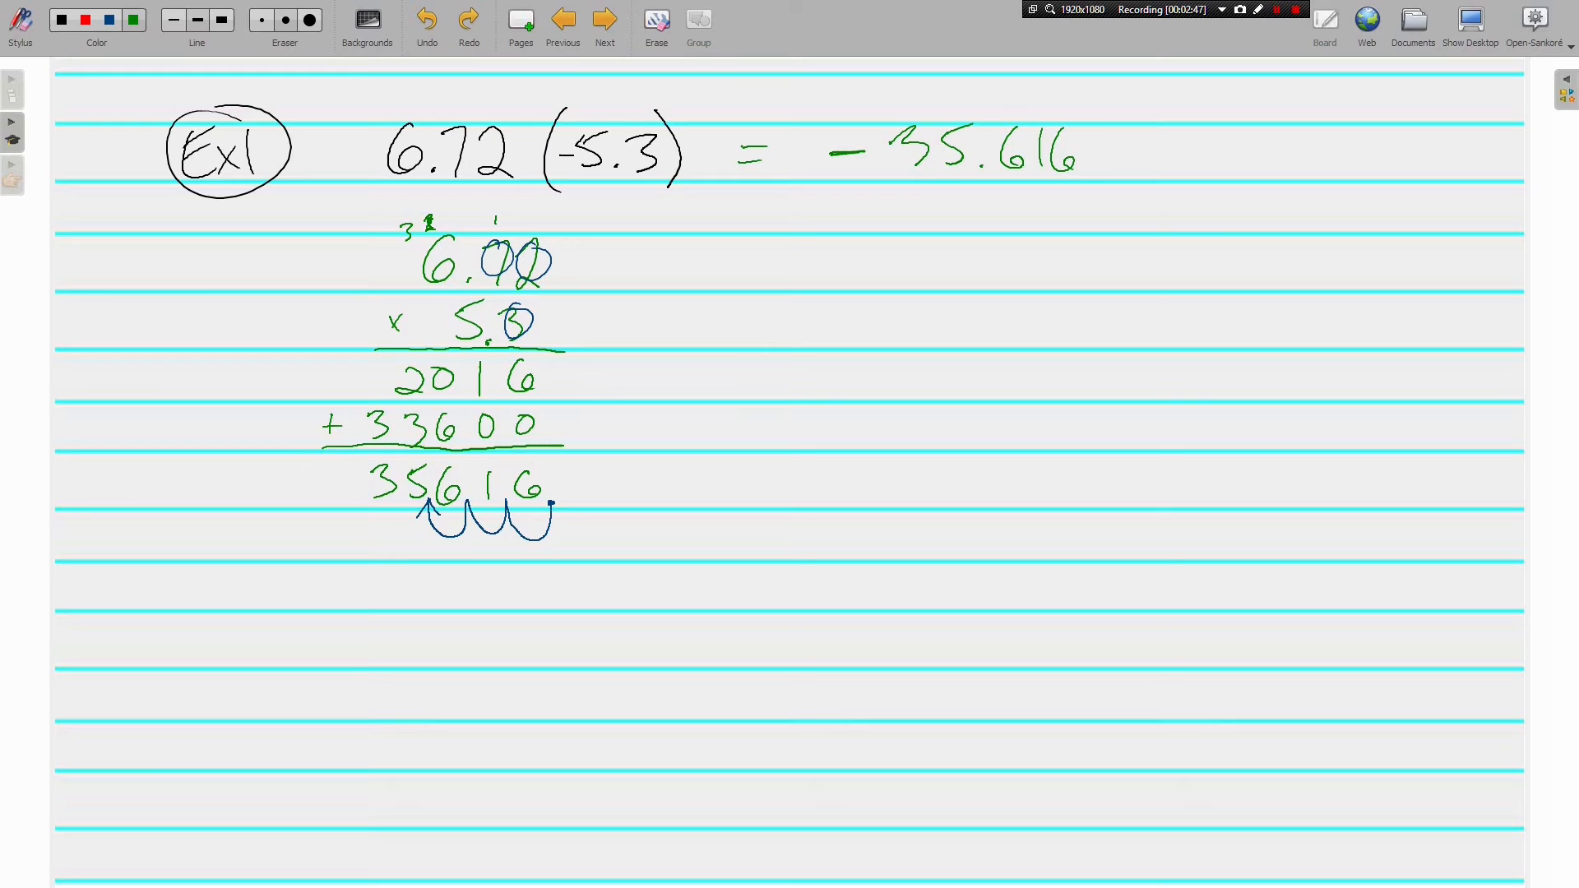
{"action": "left_click", "coordinate": [605, 19]}
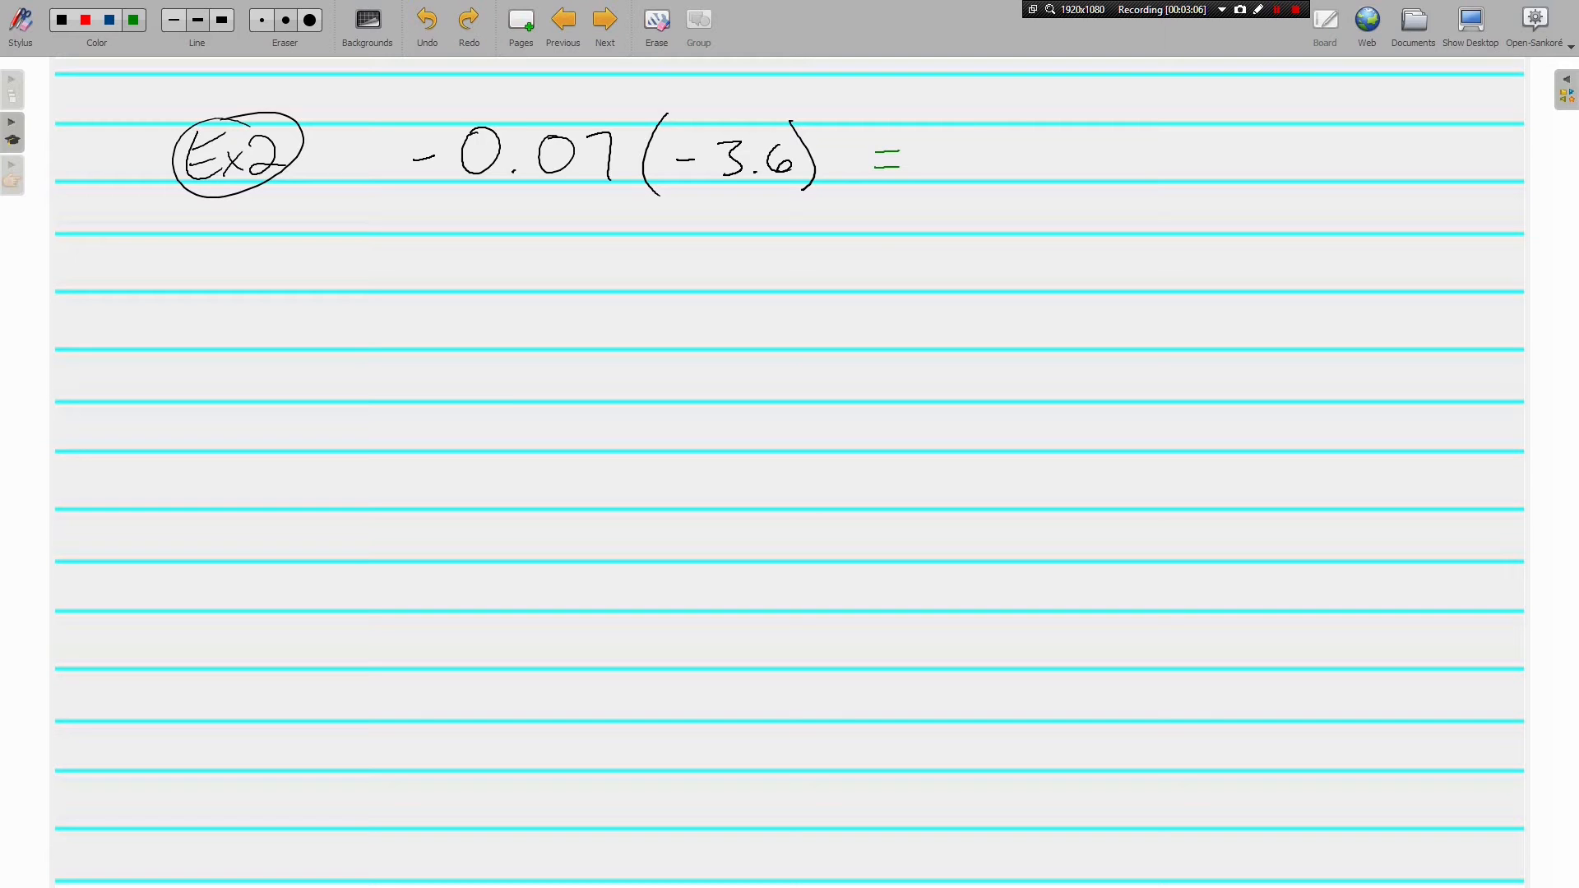
- Rewrite 3.6 × .07 vertically in green and multiply to get 252
{"action": "left_click_drag", "start_coordinate": [499, 242], "coordinate": [529, 270]}
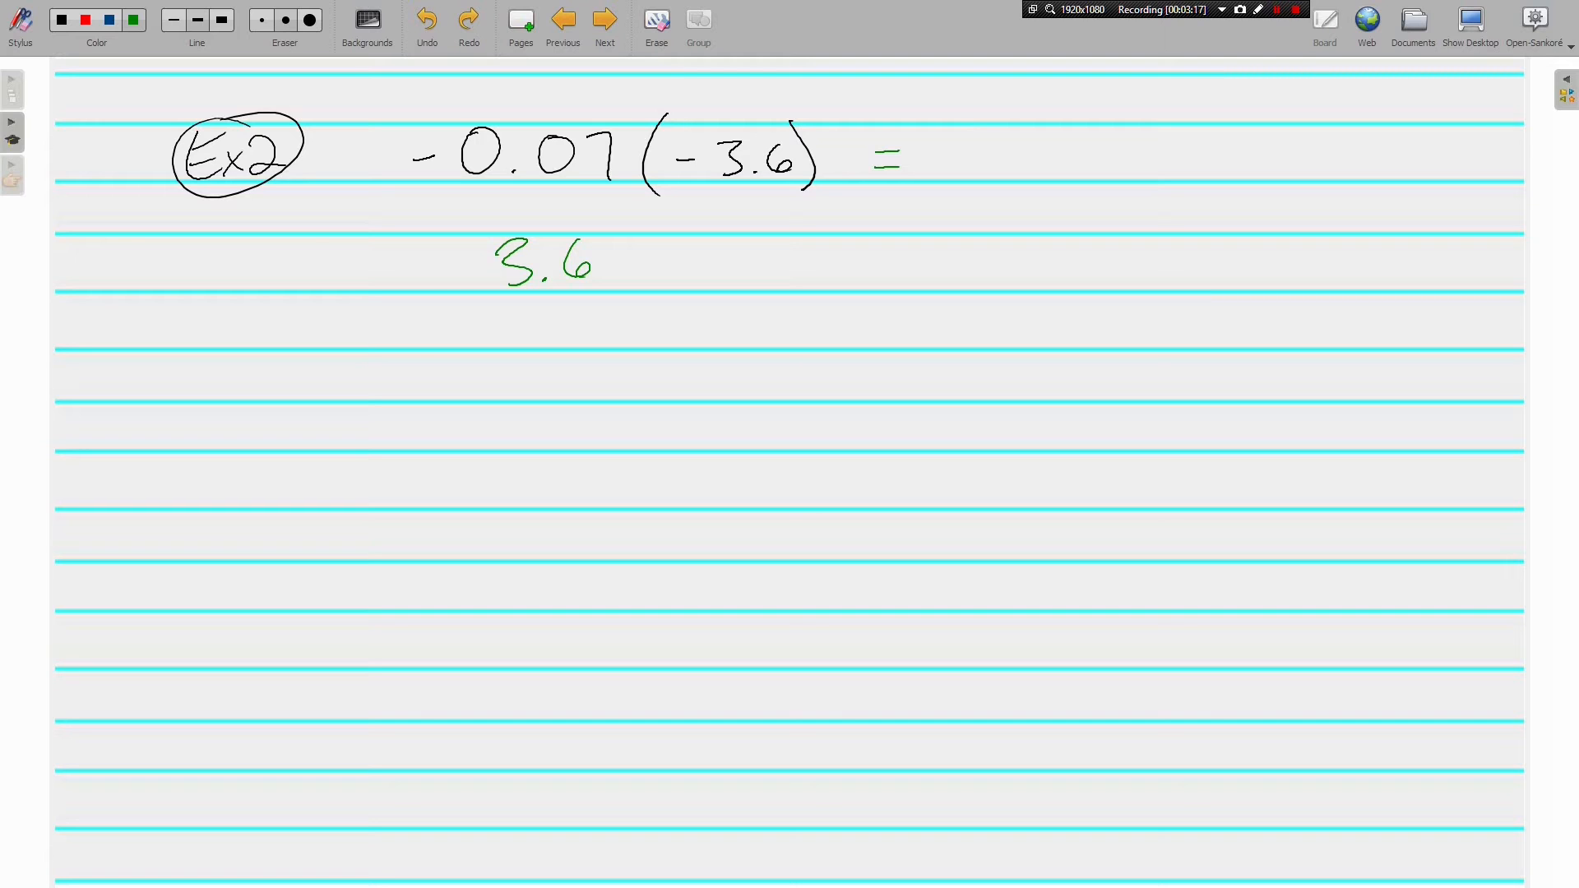
{"action": "left_click_drag", "start_coordinate": [443, 322], "coordinate": [519, 333]}
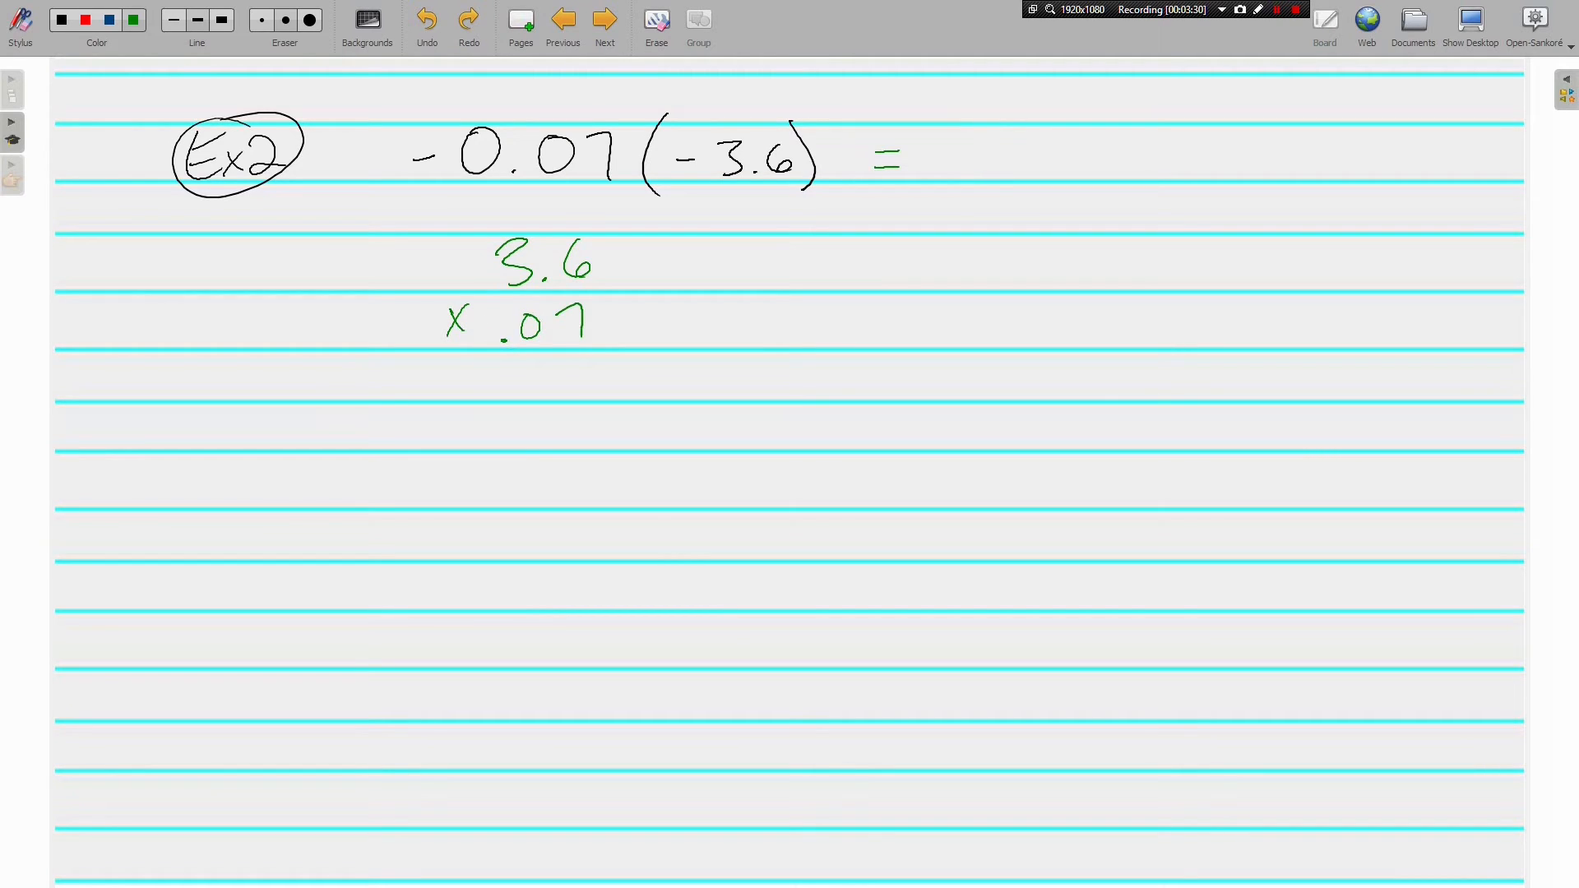
{"action": "left_click_drag", "start_coordinate": [441, 347], "coordinate": [624, 347]}
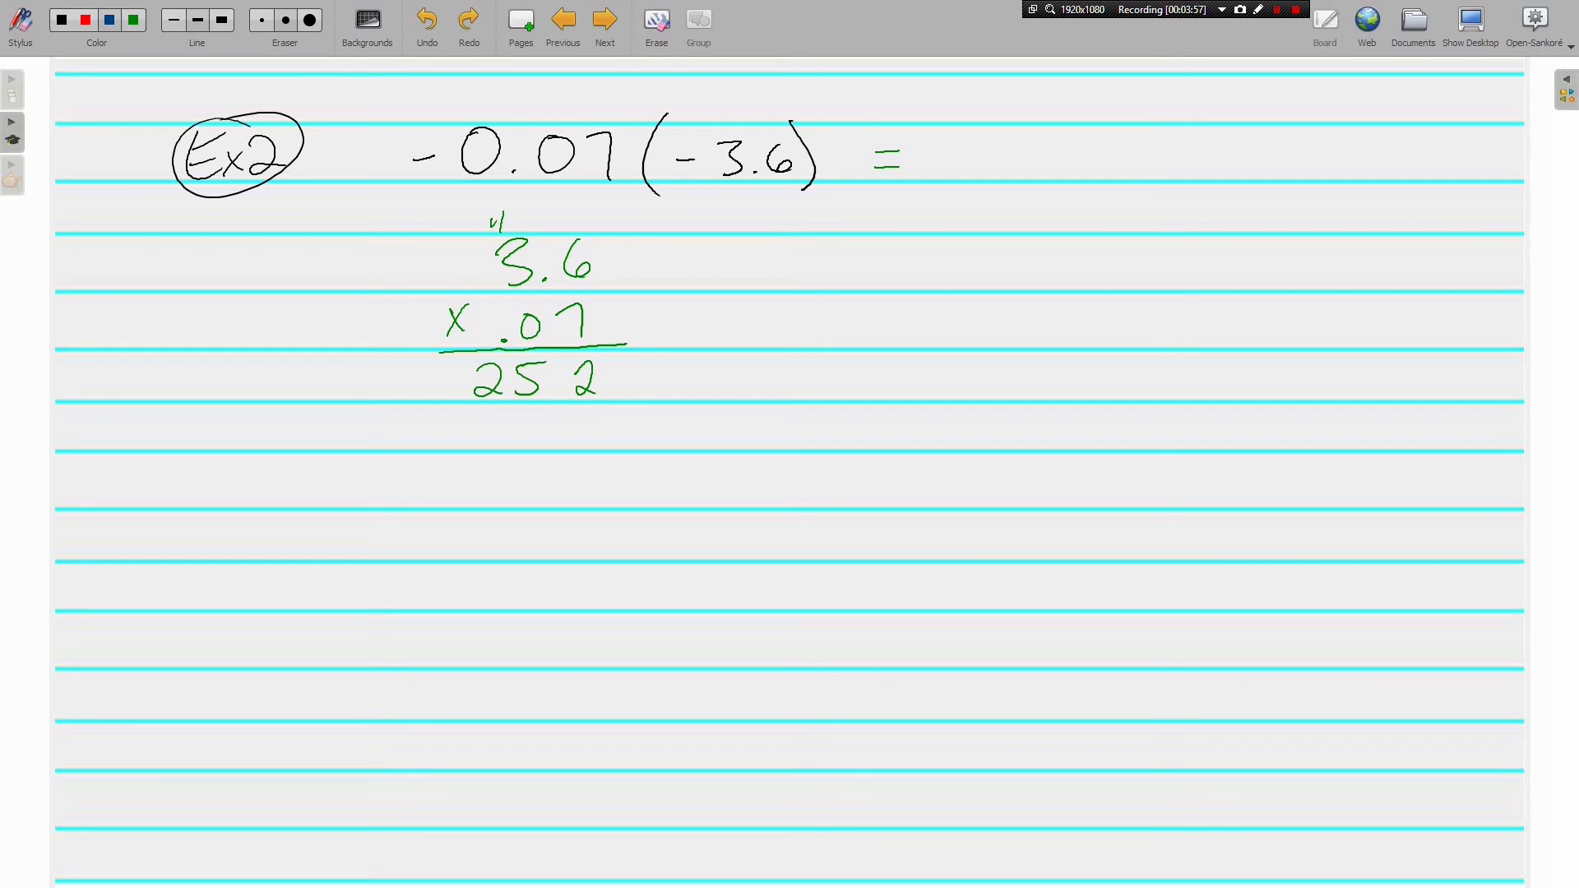
- Circle the decimal digits and shift the decimal in 252 to give 0.252
{"action": "left_click_drag", "start_coordinate": [569, 237], "coordinate": [580, 266]}
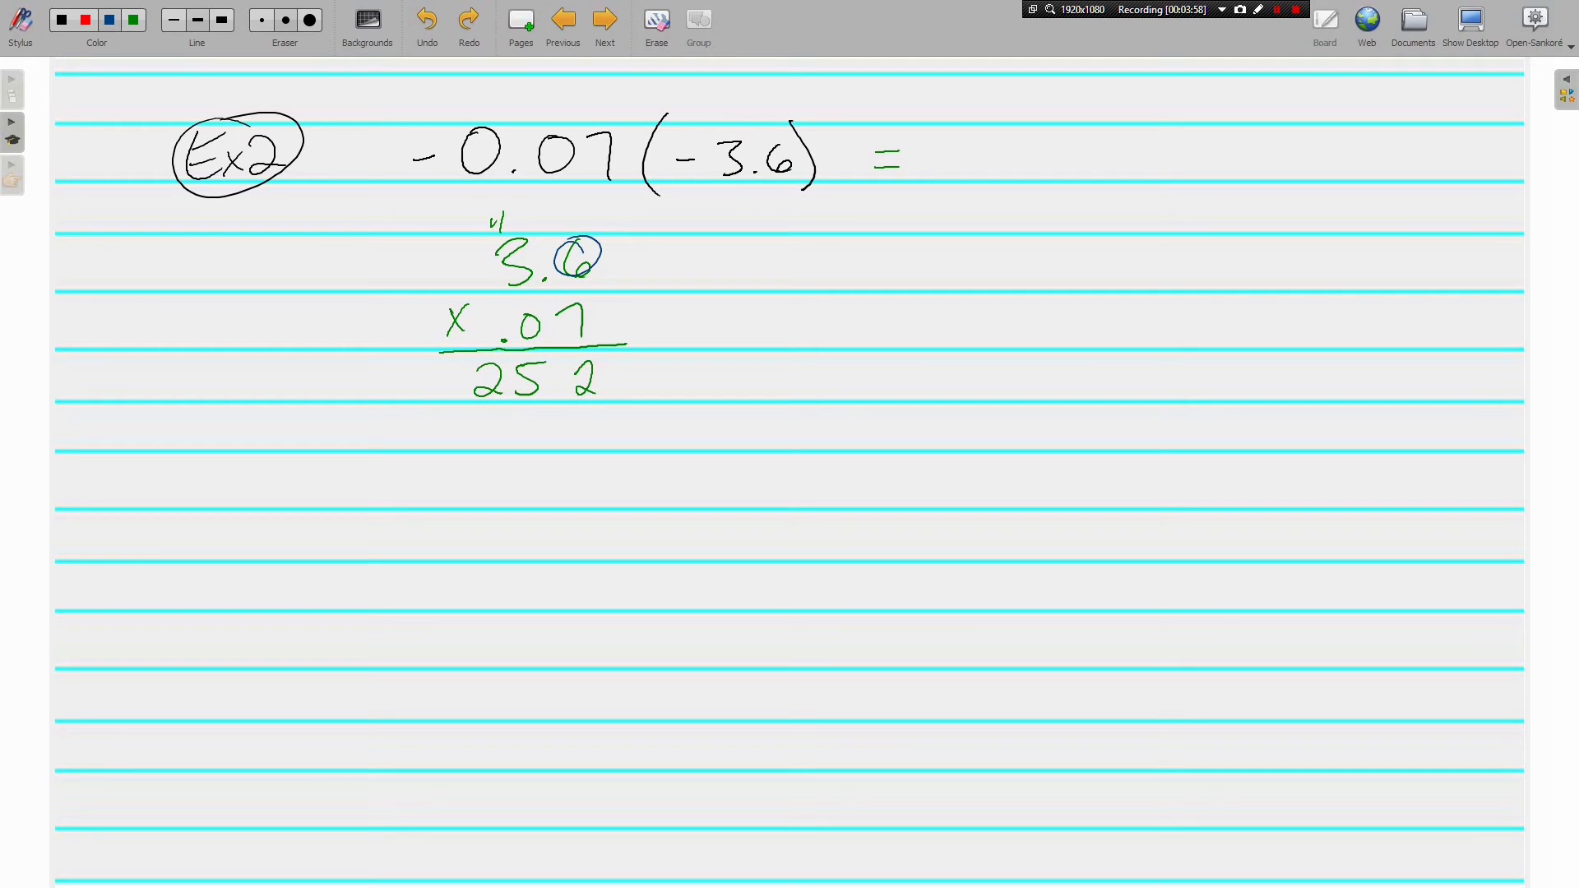
{"action": "left_click_drag", "start_coordinate": [513, 323], "coordinate": [594, 307]}
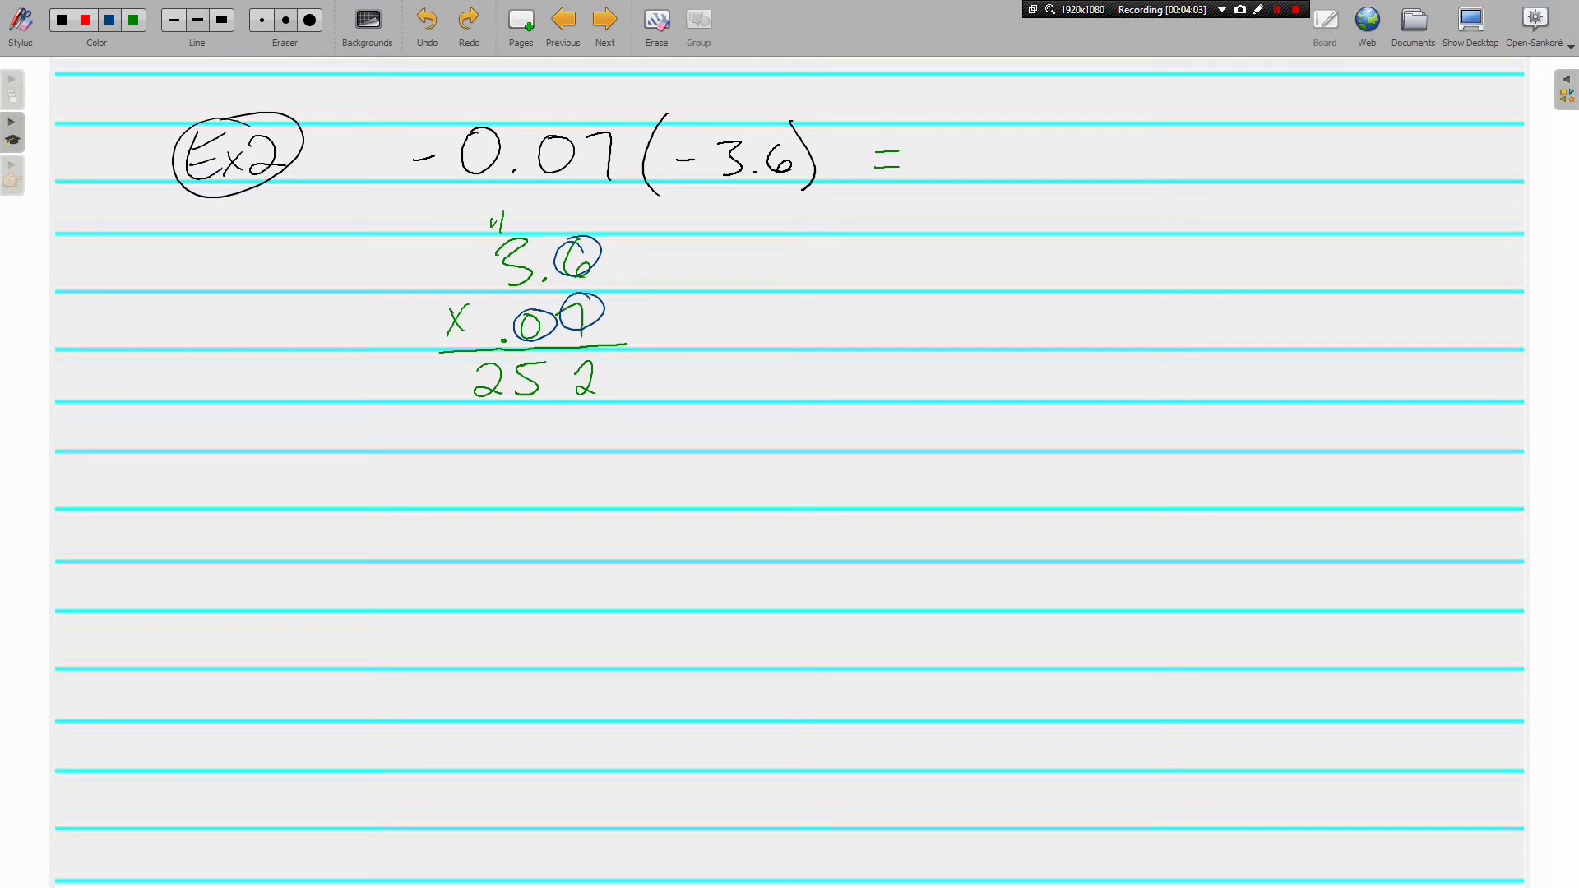
{"action": "left_click_drag", "start_coordinate": [454, 398], "coordinate": [600, 403]}
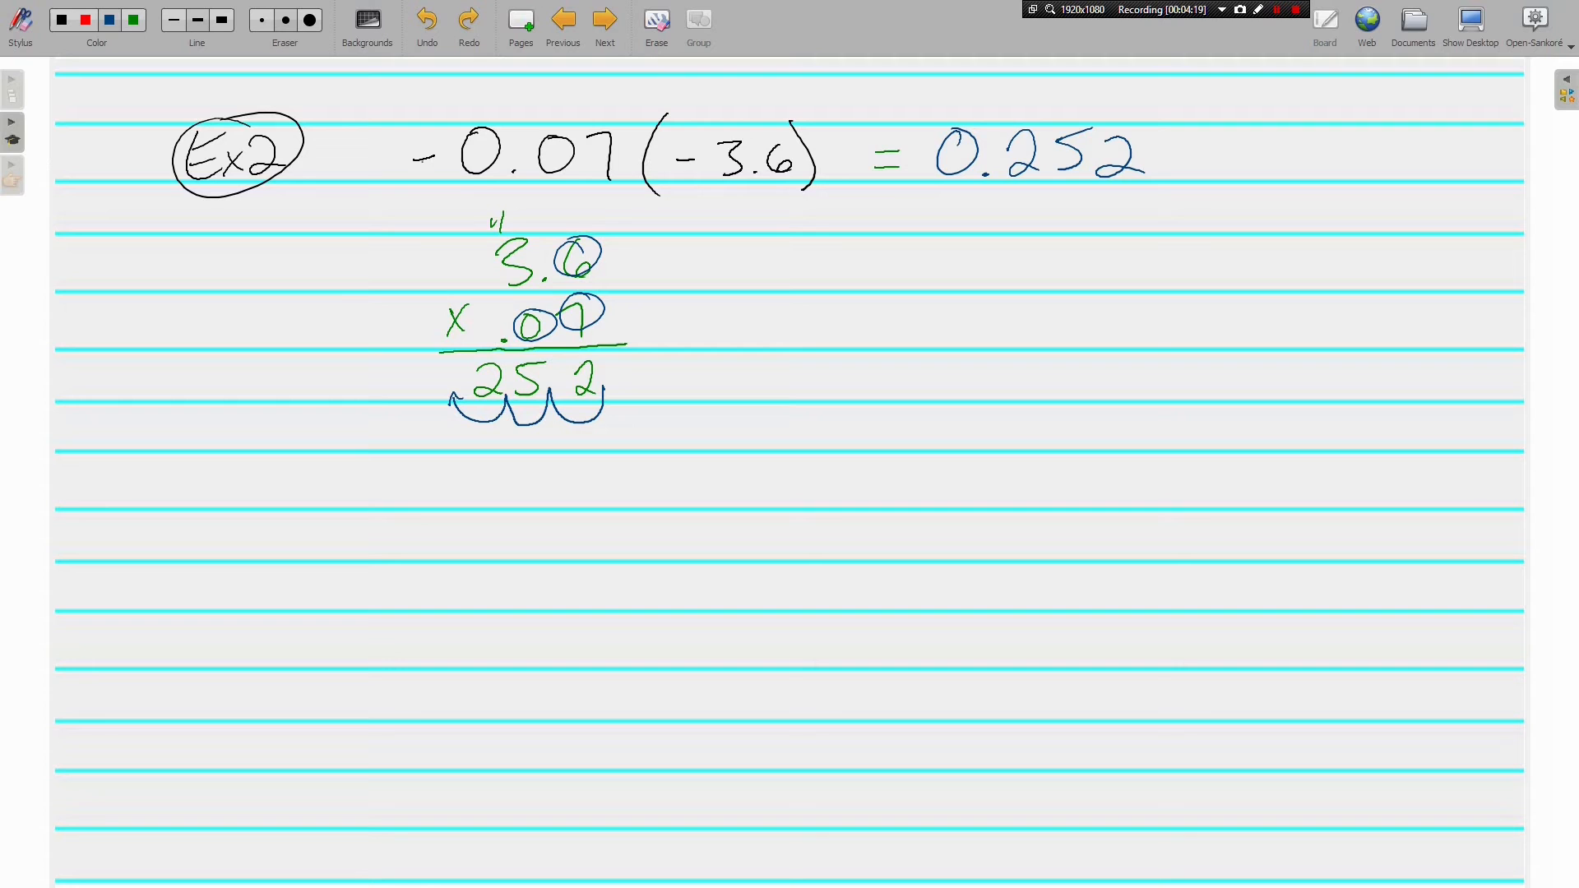
{"action": "left_click", "coordinate": [562, 20]}
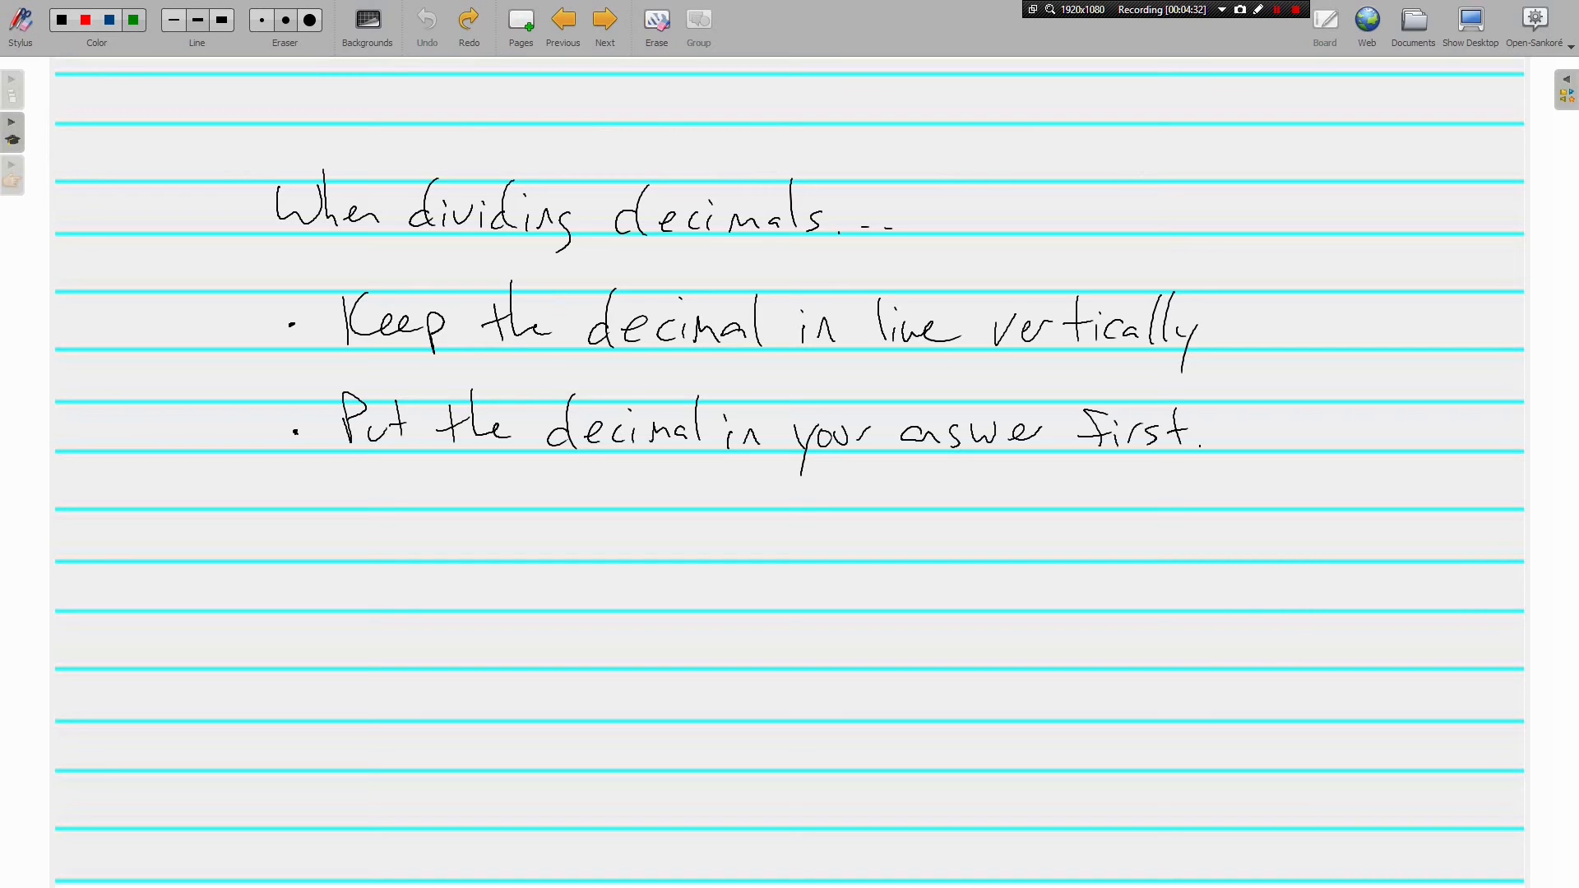
- Move to the Ex3 page for 19.2 ÷ −8 = −2.4, then on to Ex4
{"action": "left_click", "coordinate": [603, 20]}
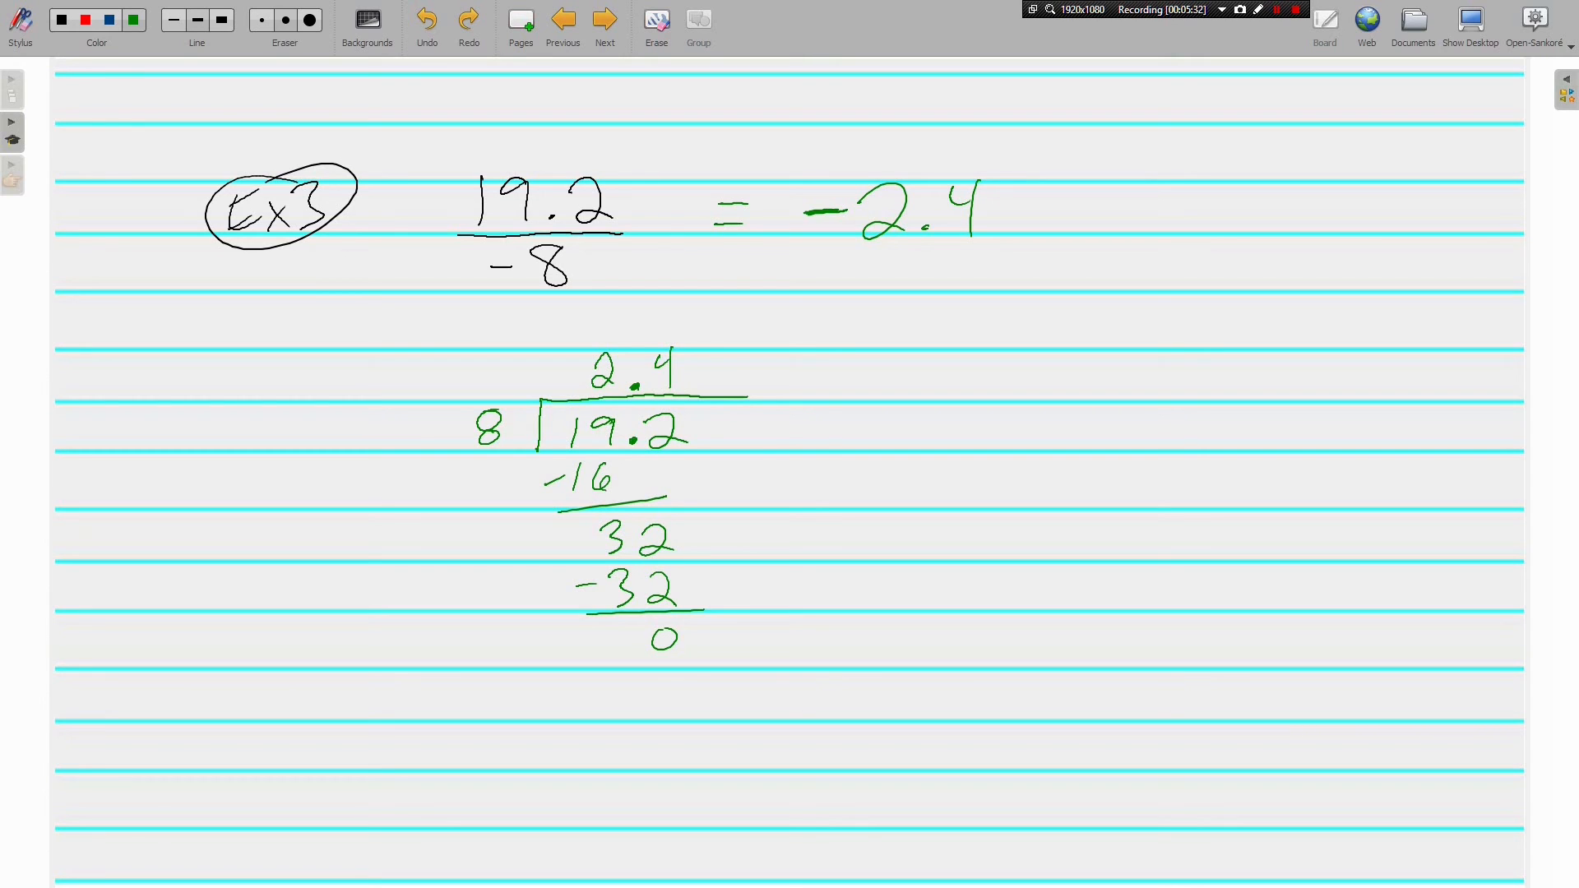
{"action": "left_click", "coordinate": [603, 20]}
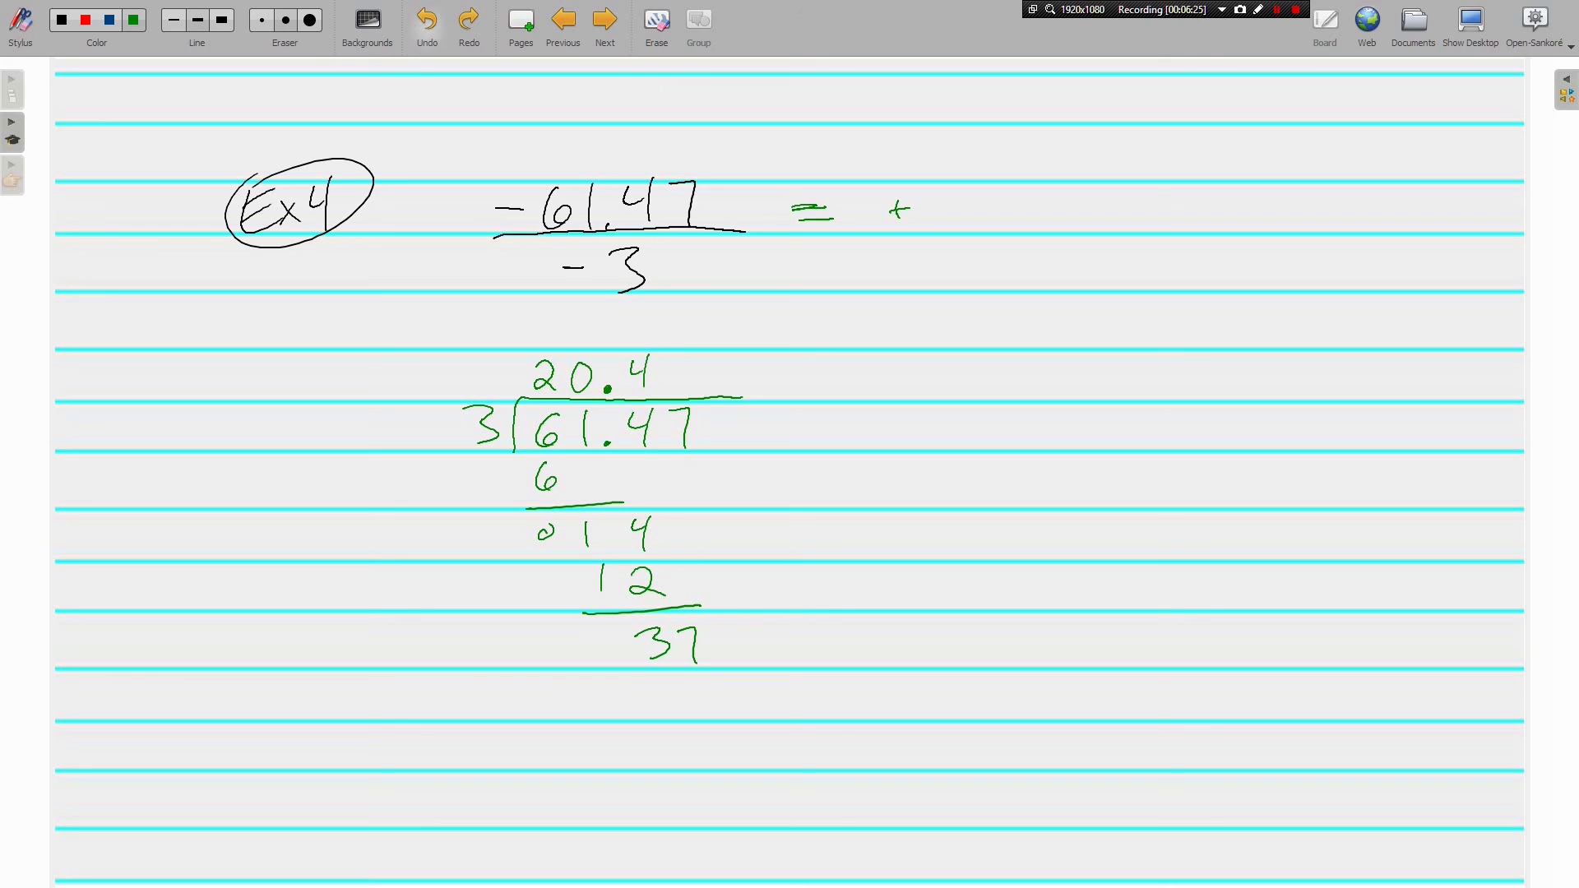
- Undo the remainder 37 in the Ex4 long division of −61.47 ÷ −3
{"action": "left_click", "coordinate": [425, 24]}
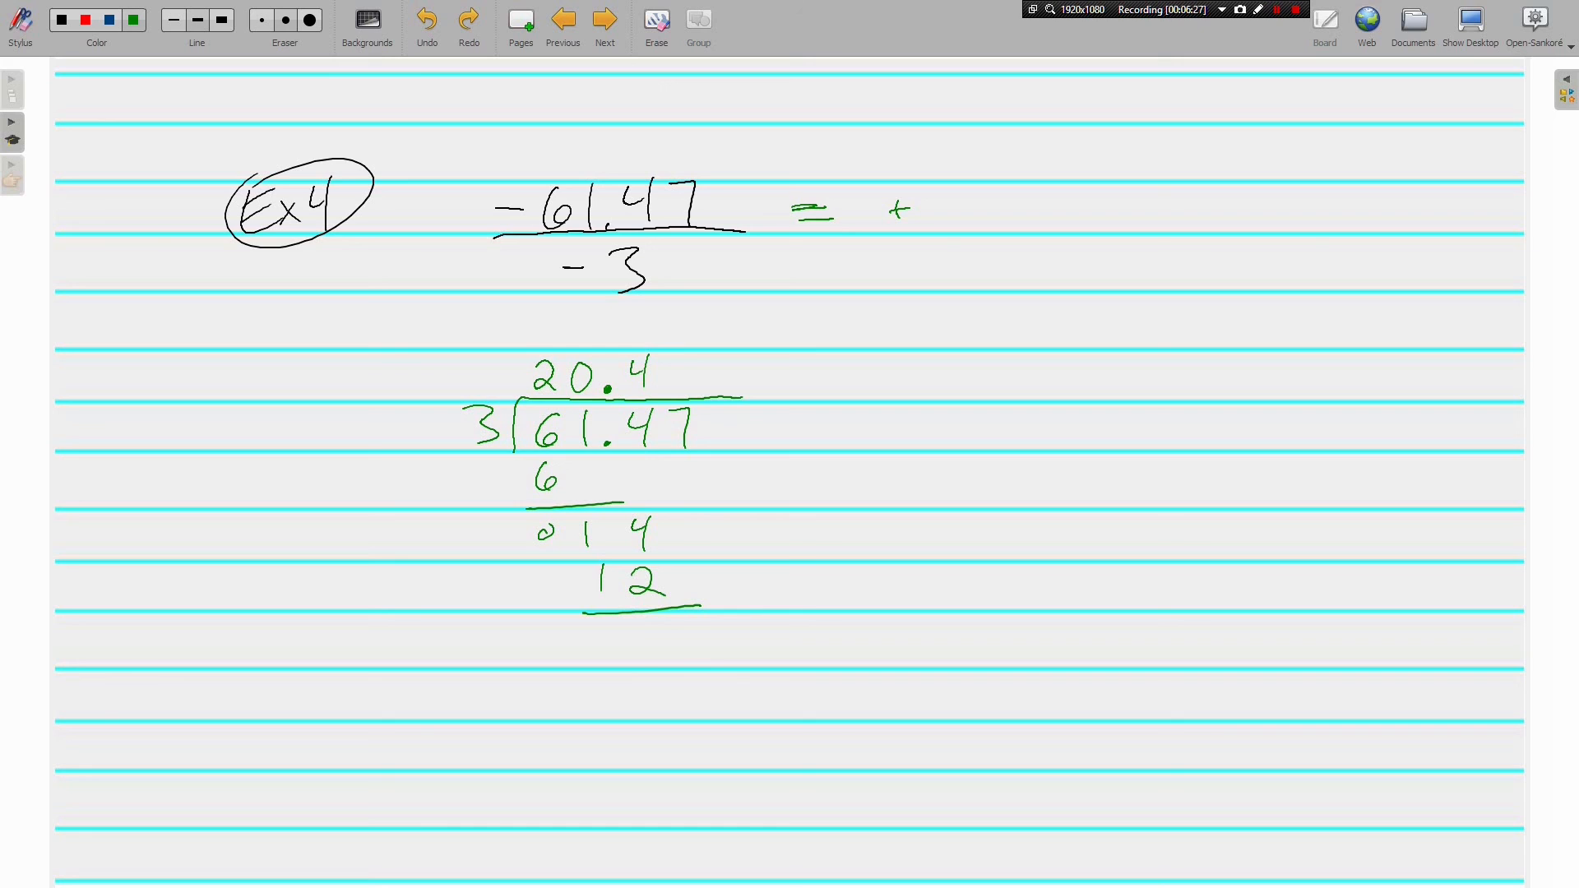